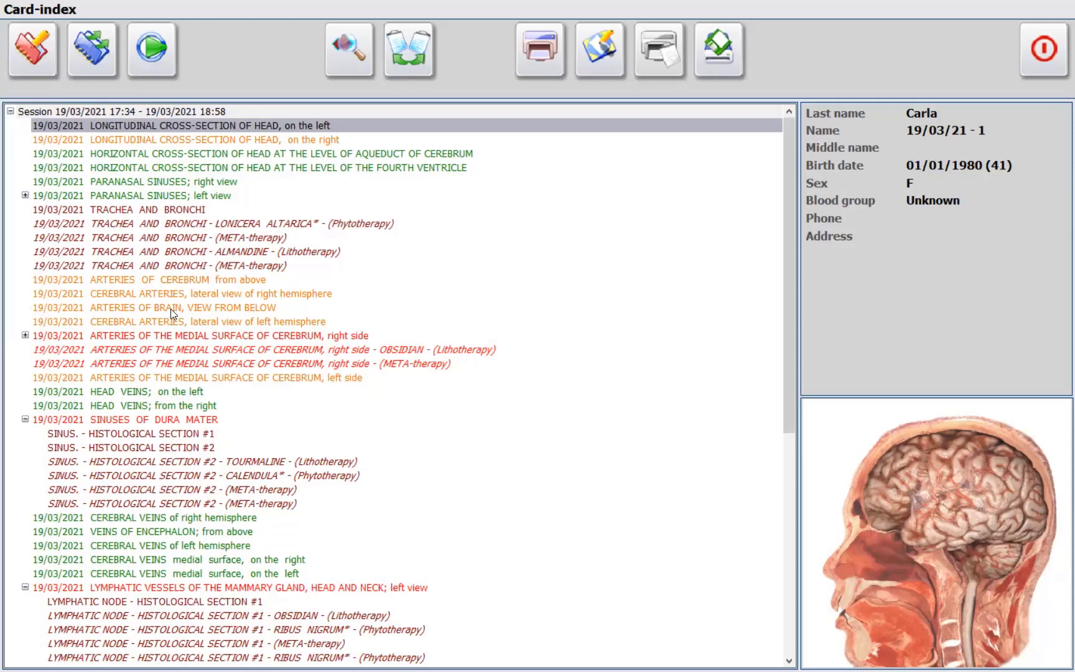
{"action": "mouse_move", "coordinate": [173, 94]}
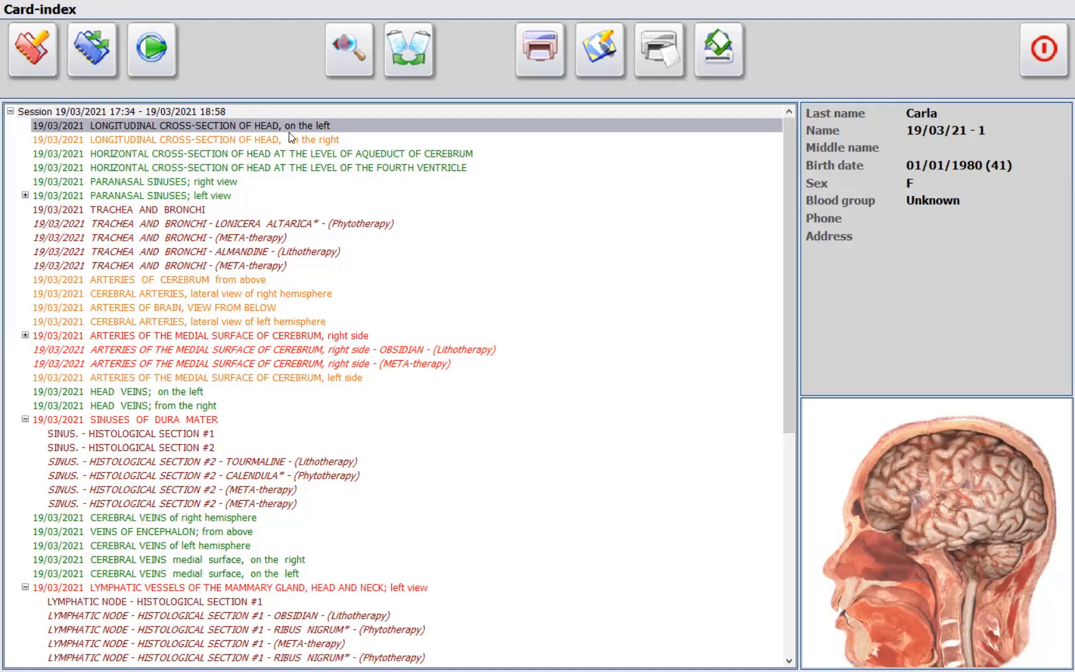
{"action": "mouse_move", "coordinate": [91, 49]}
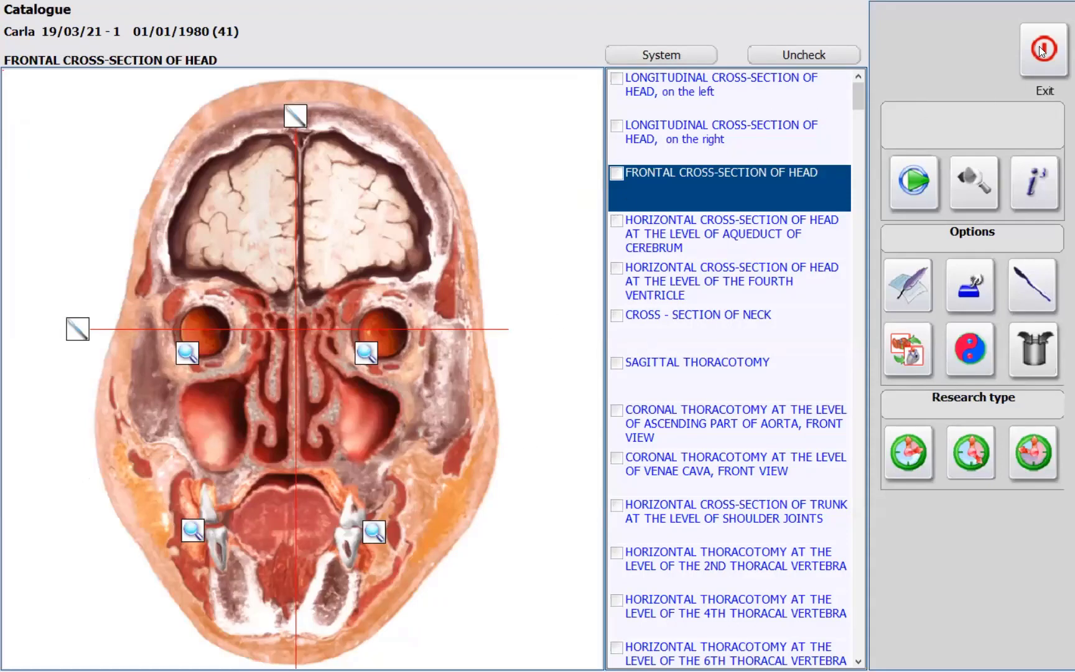
- Exit the research catalogue and confirm 'Finish researches?' to return to the card index
{"action": "left_click", "coordinate": [1043, 49]}
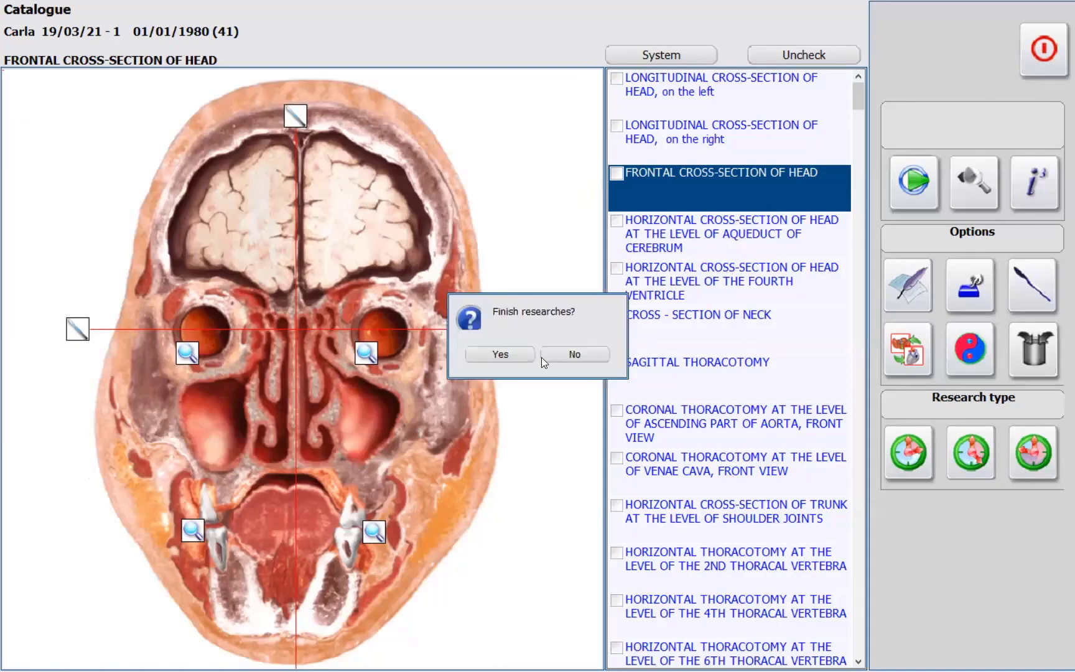
{"action": "left_click", "coordinate": [499, 355]}
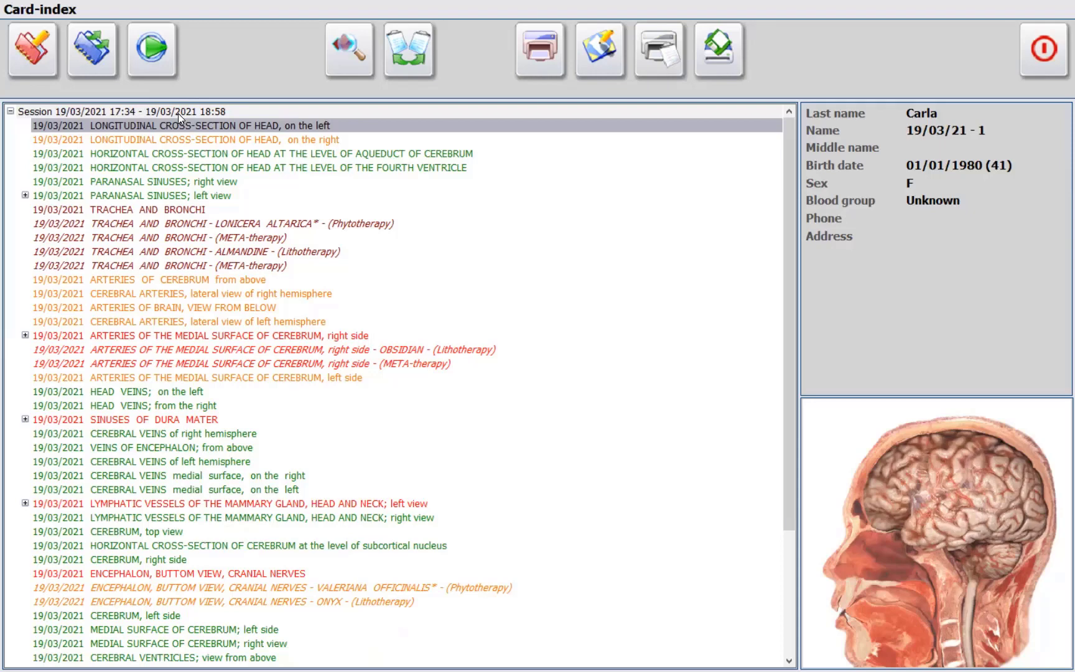
{"action": "mouse_move", "coordinate": [375, 154]}
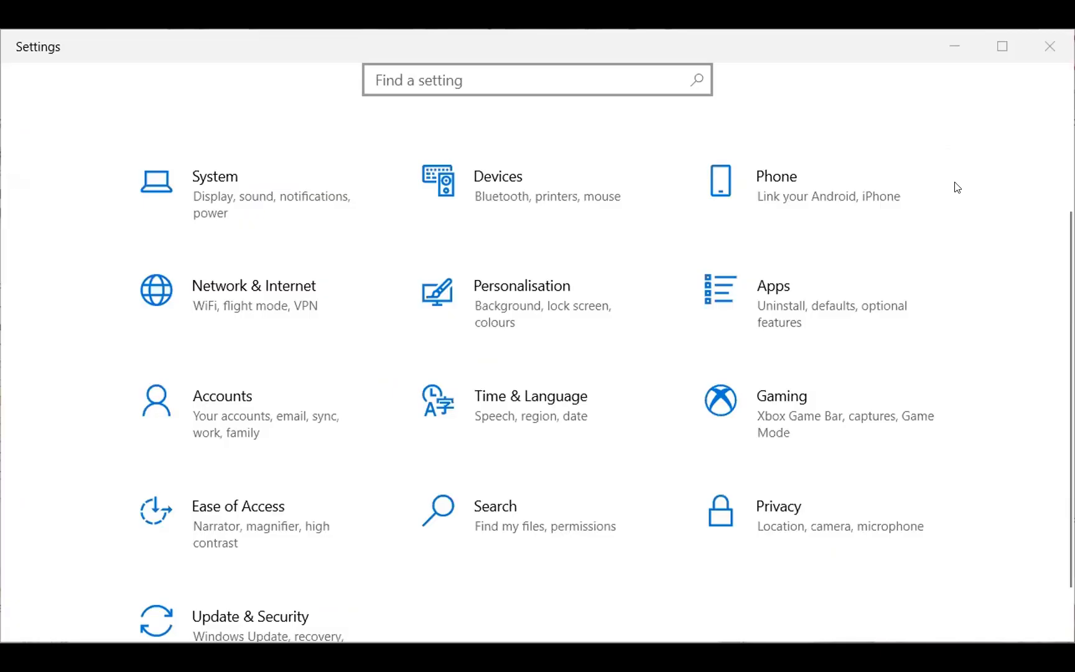
{"action": "mouse_move", "coordinate": [474, 401]}
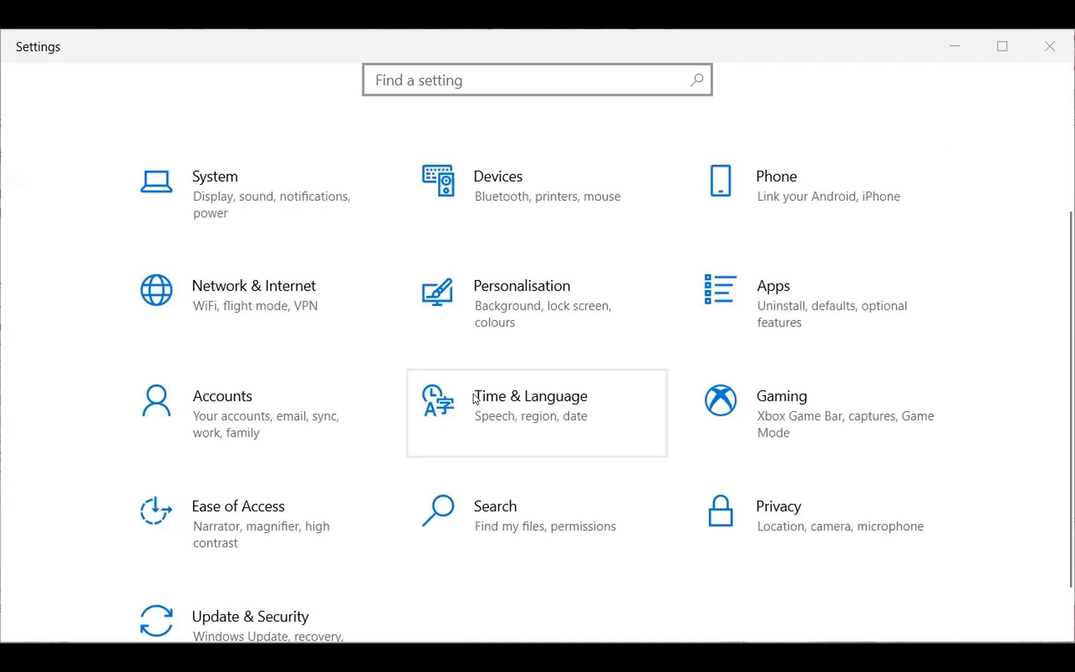
{"action": "mouse_move", "coordinate": [478, 402]}
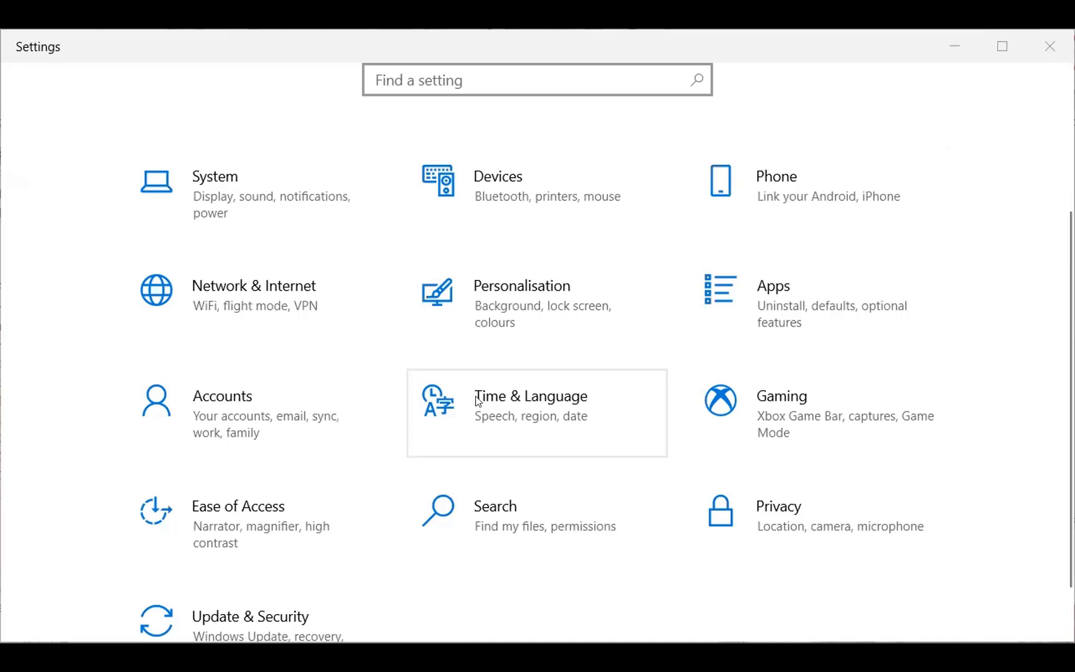
- In Time & Language, turn 'Set the time automatically' Off and bring up manual date-and-time change
{"action": "left_click", "coordinate": [530, 395]}
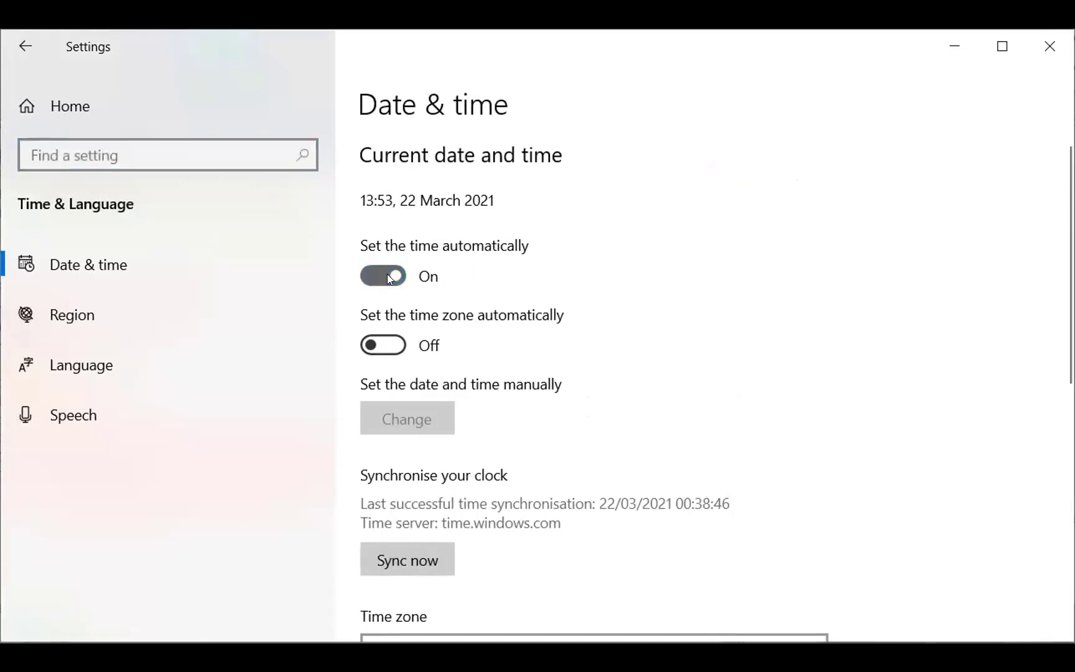
{"action": "left_click", "coordinate": [382, 276]}
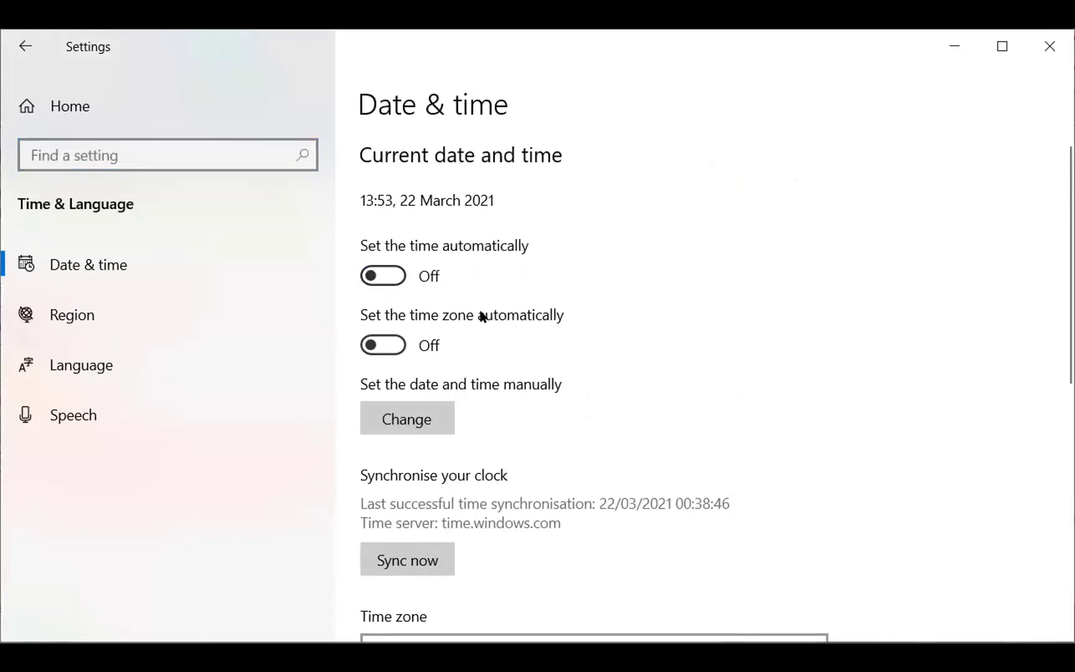
{"action": "mouse_move", "coordinate": [468, 424]}
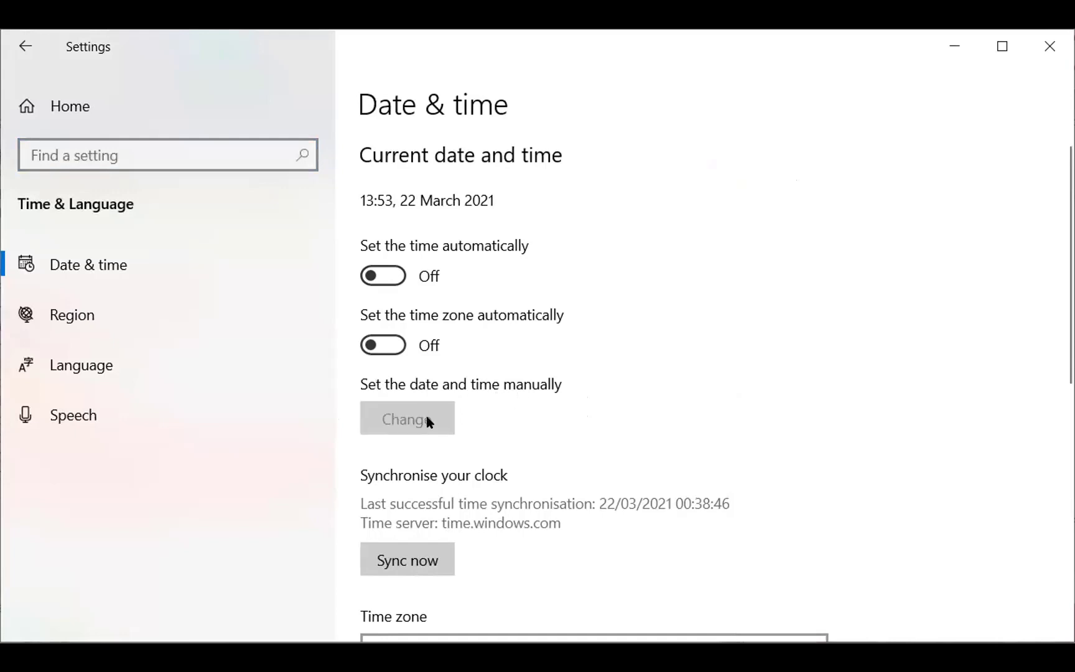
{"action": "left_click", "coordinate": [407, 418]}
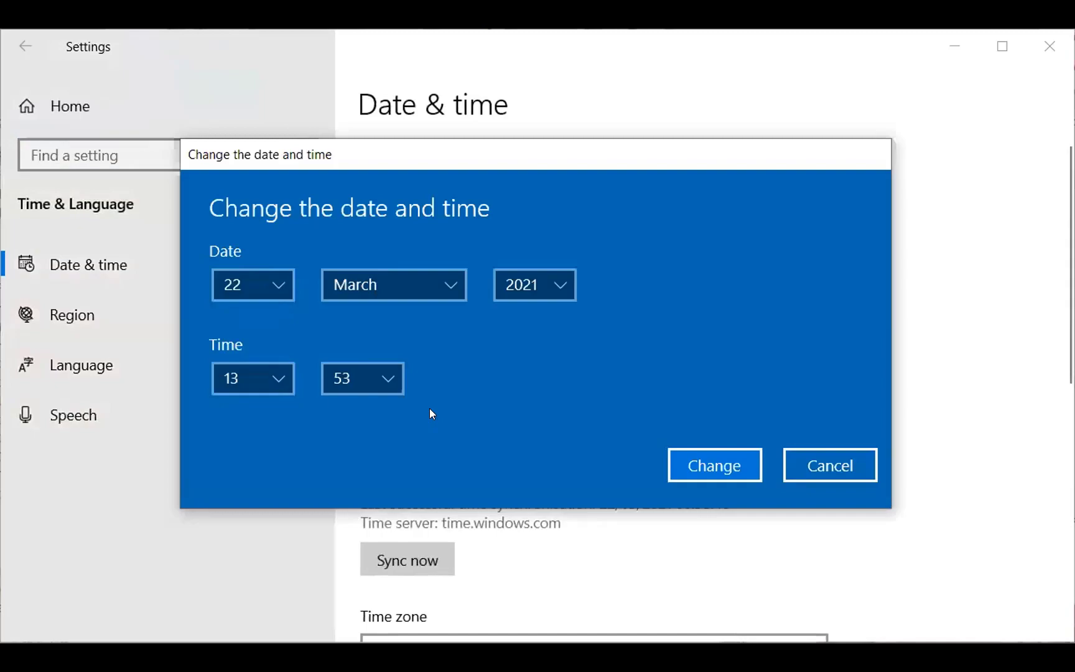
- Set the system clock to 19 March 2021, hour 19, and apply the change
{"action": "left_click", "coordinate": [253, 285]}
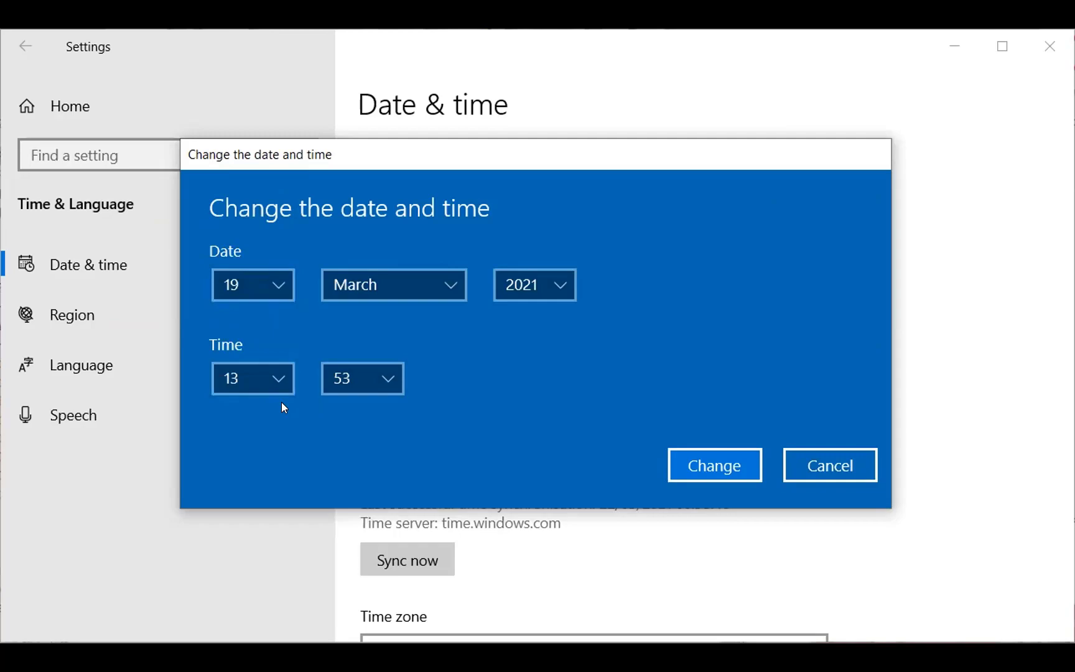
{"action": "left_click", "coordinate": [253, 378]}
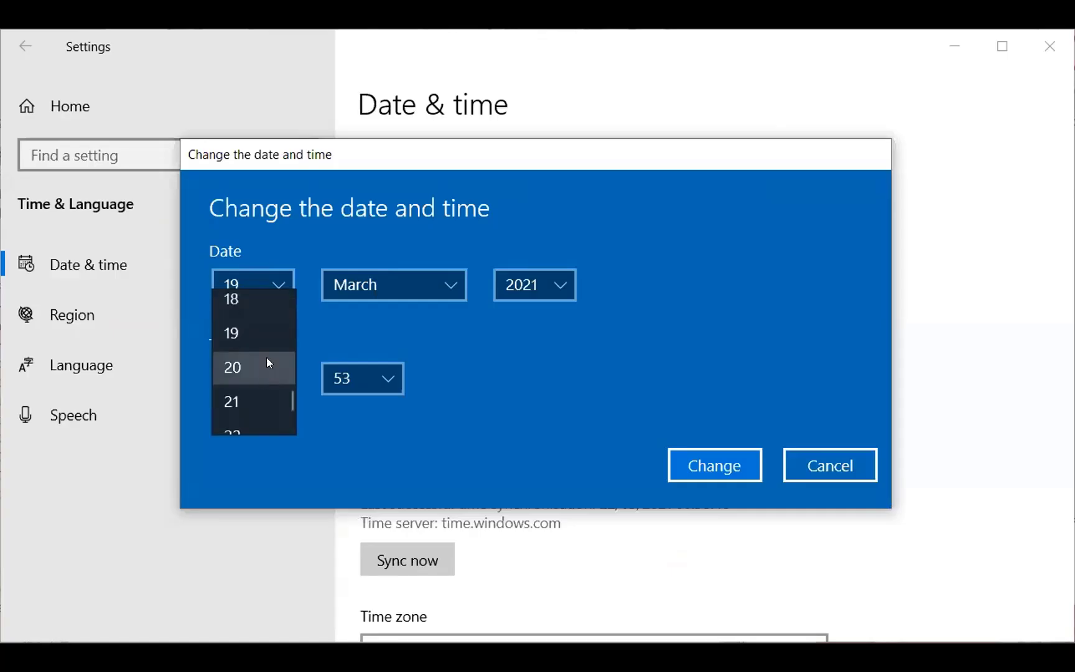
{"action": "left_click", "coordinate": [253, 332]}
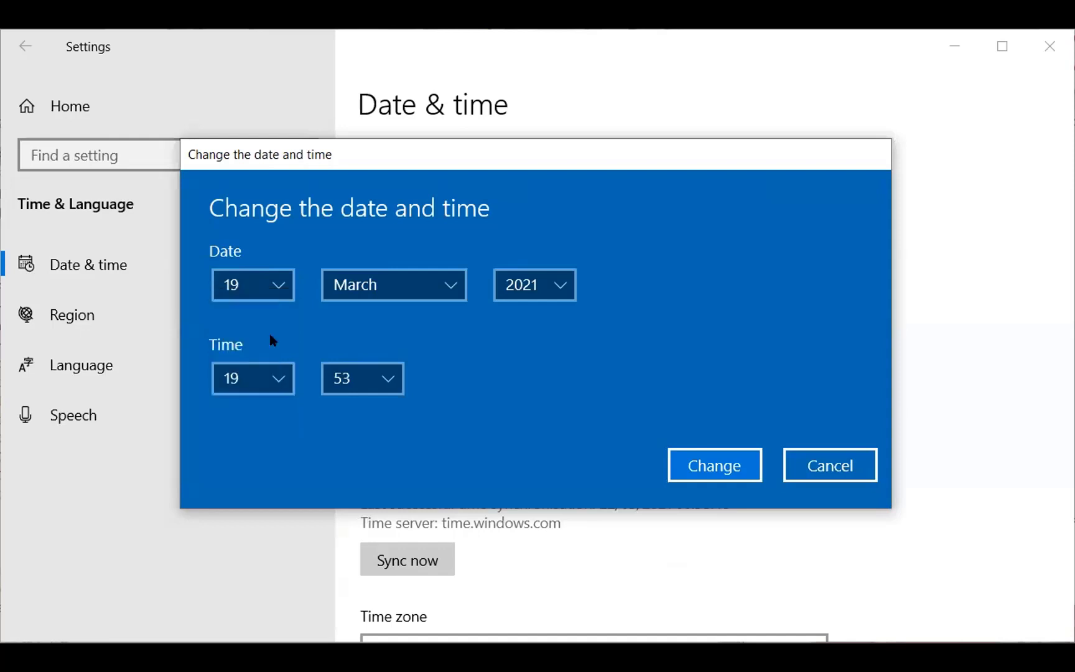
{"action": "mouse_move", "coordinate": [425, 409]}
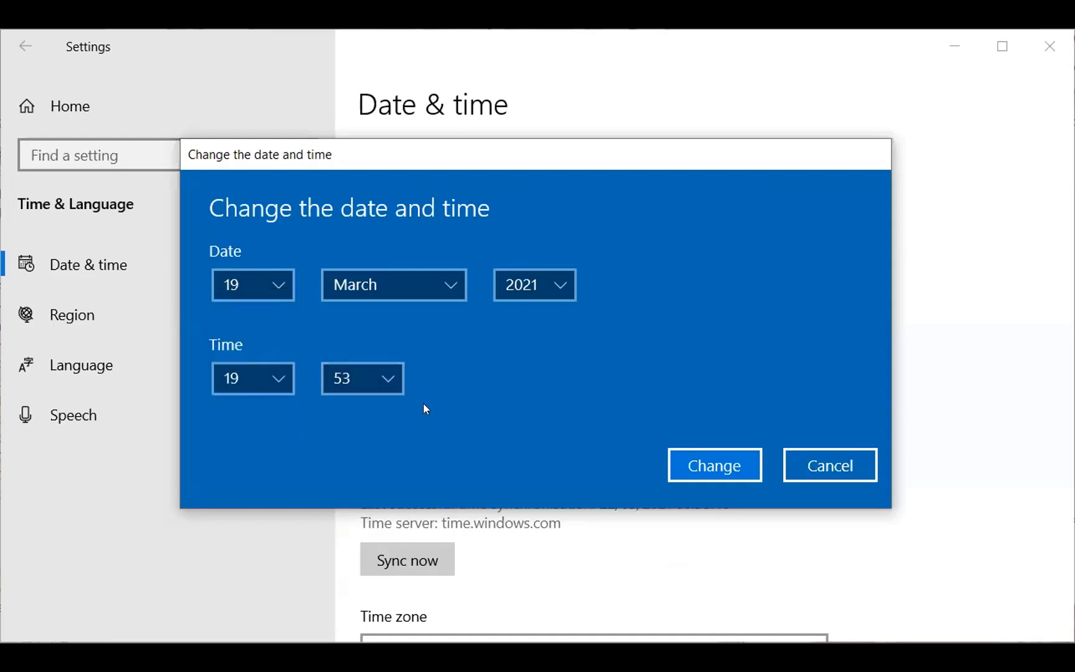
{"action": "mouse_move", "coordinate": [405, 399]}
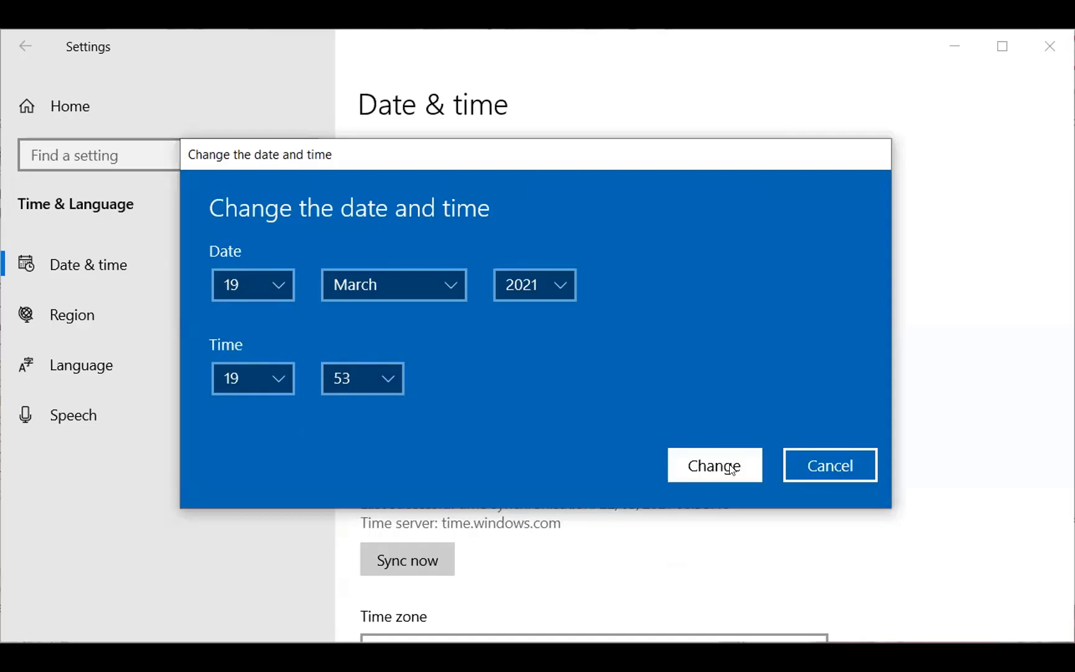
{"action": "left_click", "coordinate": [715, 465]}
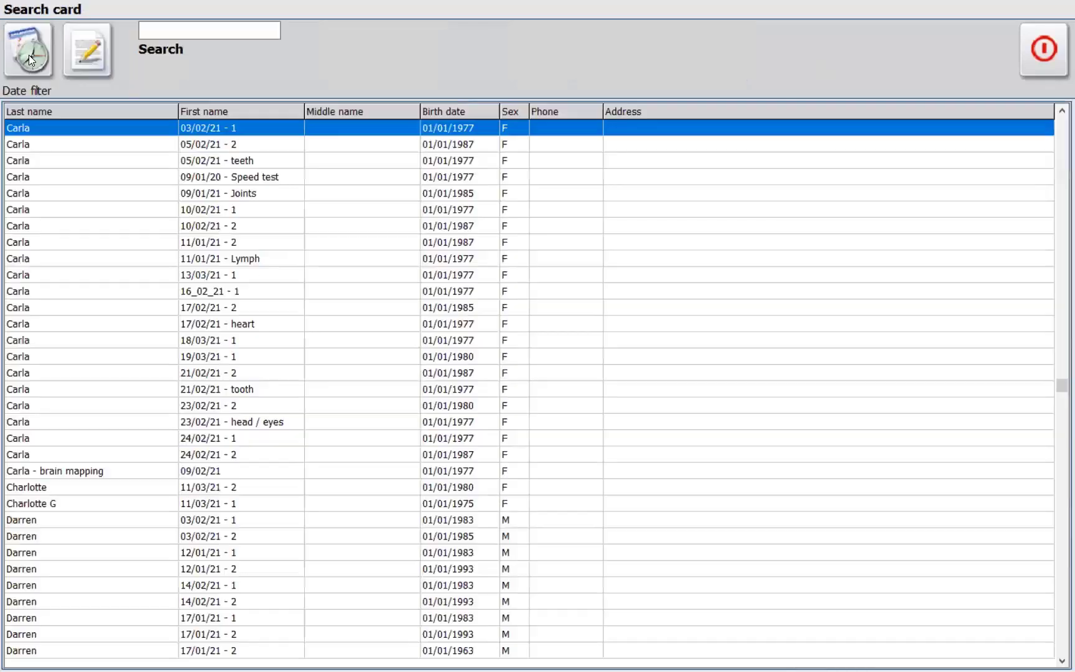
- Reopen the 19/03/21 - 1 card and show its Phytotherapy, then Lithotherapy etalon lists
{"action": "left_click", "coordinate": [29, 50]}
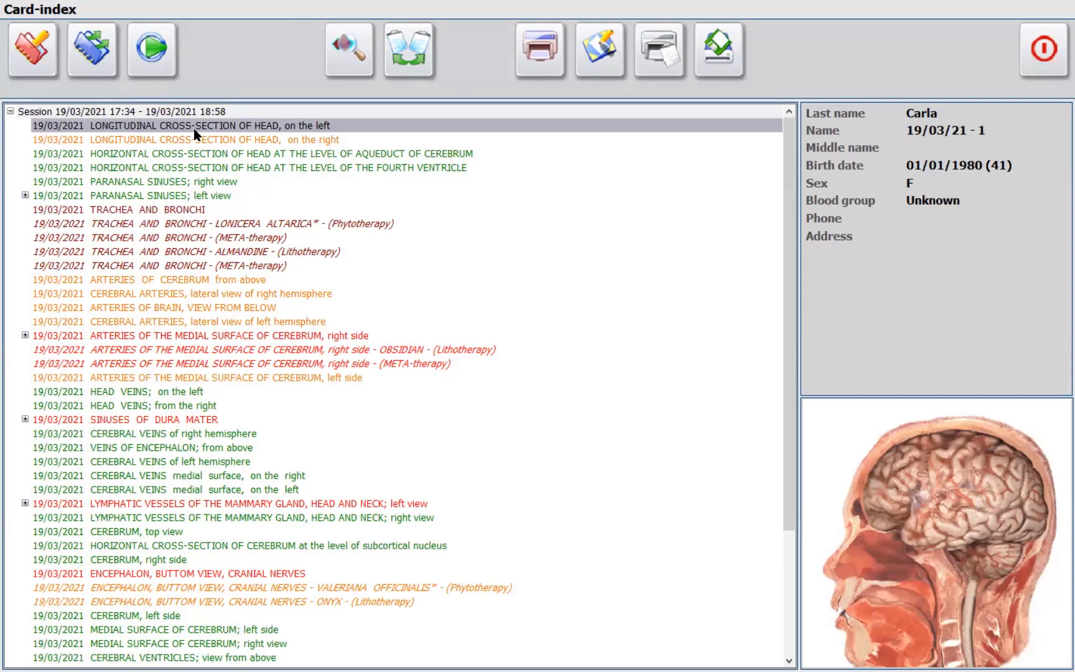
{"action": "mouse_move", "coordinate": [191, 177]}
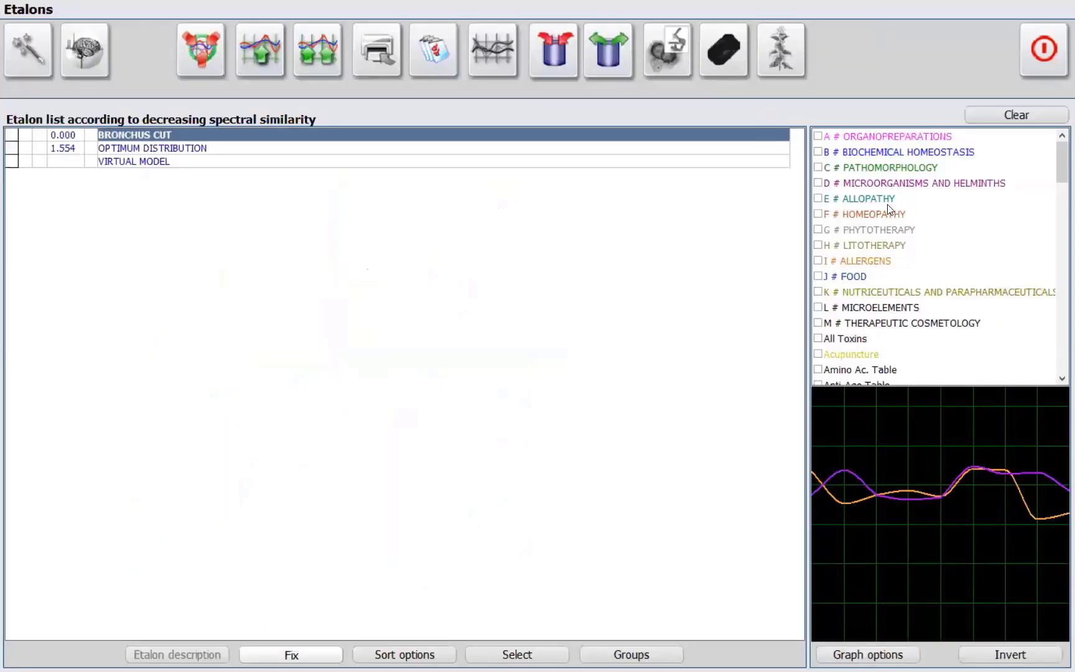
{"action": "left_click", "coordinate": [781, 49]}
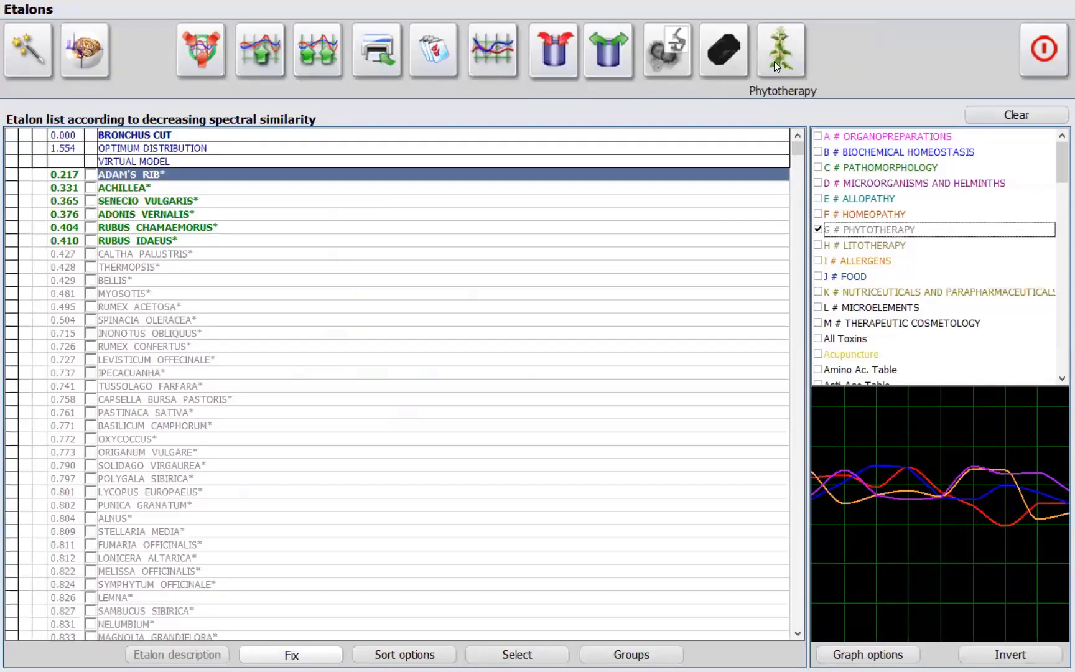
{"action": "left_click", "coordinate": [723, 50]}
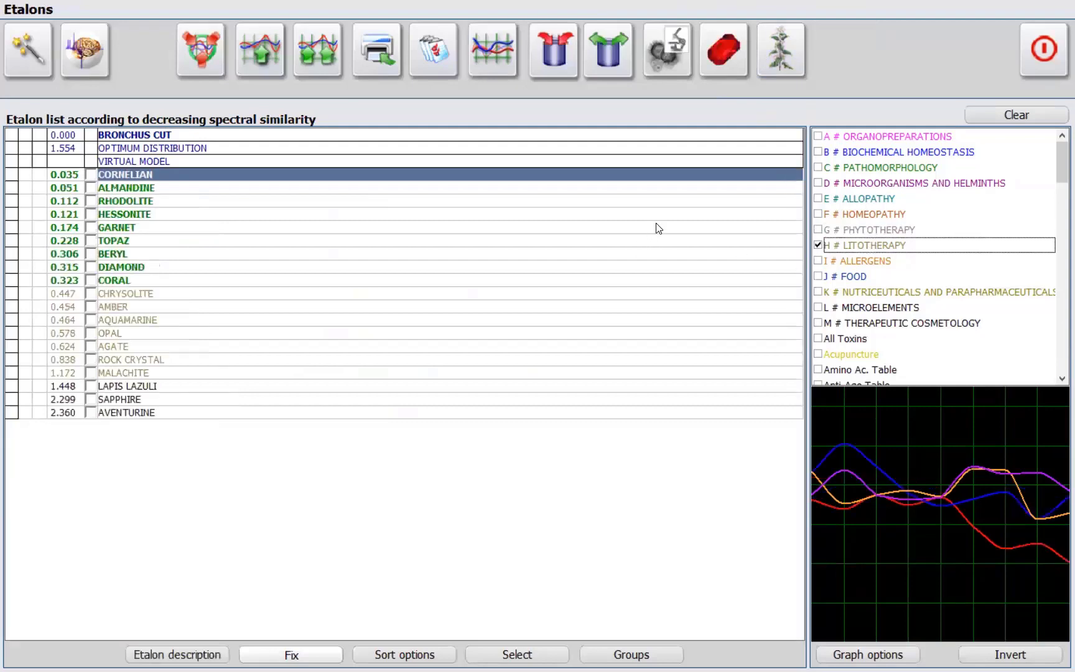